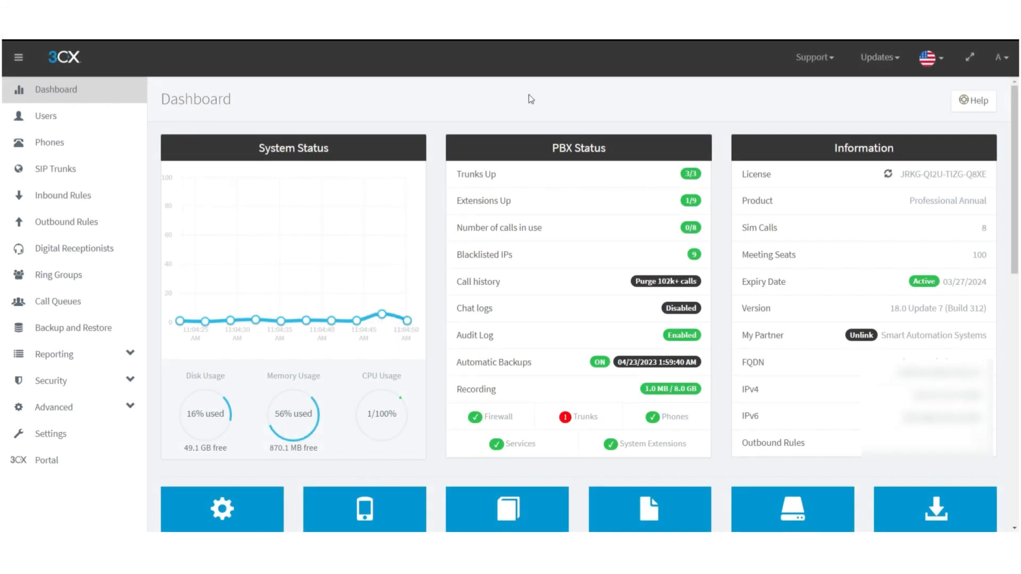
mouse_move(542, 109)
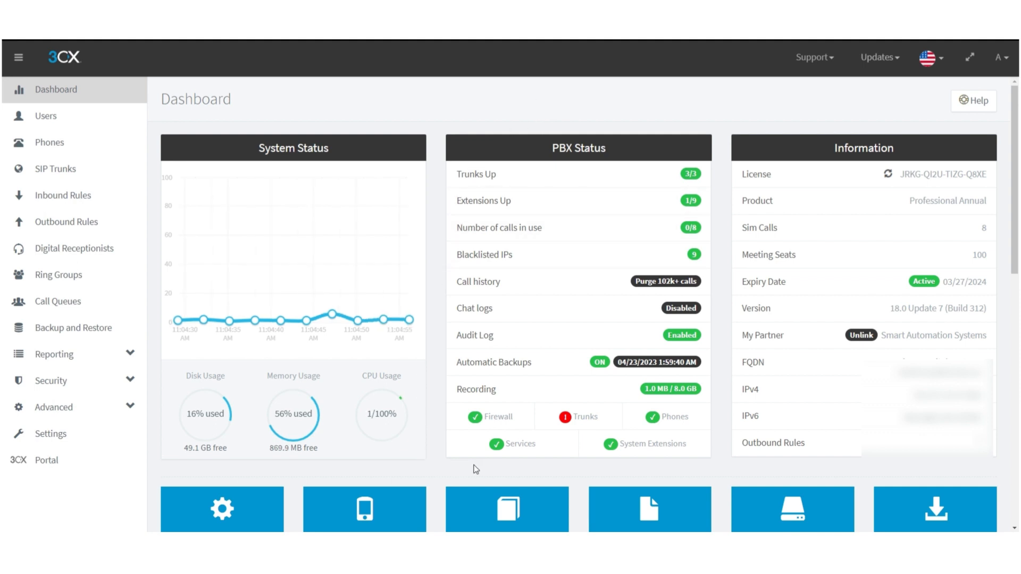
mouse_move(425, 472)
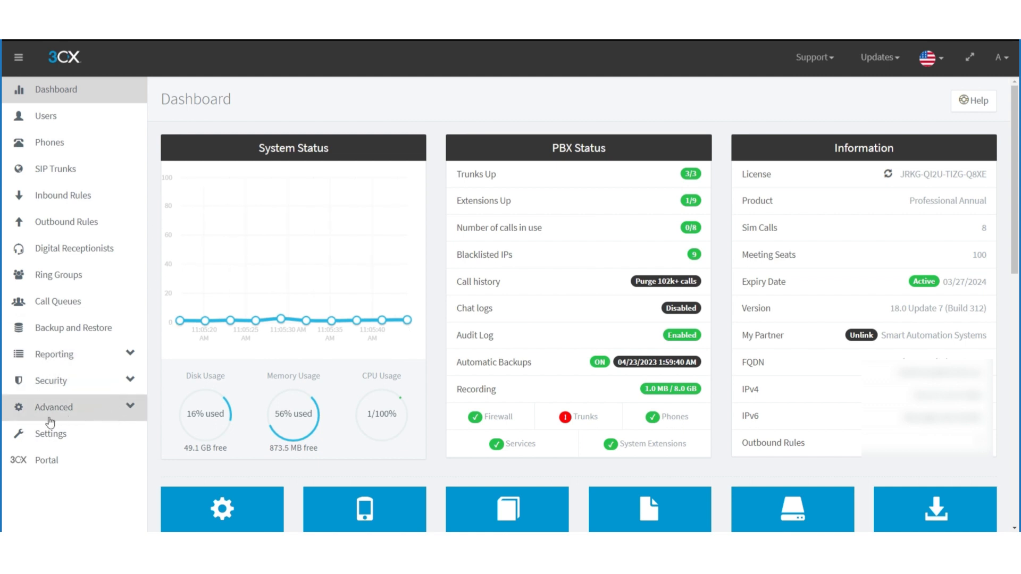
Import Contacts.csv into the Contacts page under Advanced, filling the list with names and mobile numbers
click(53, 408)
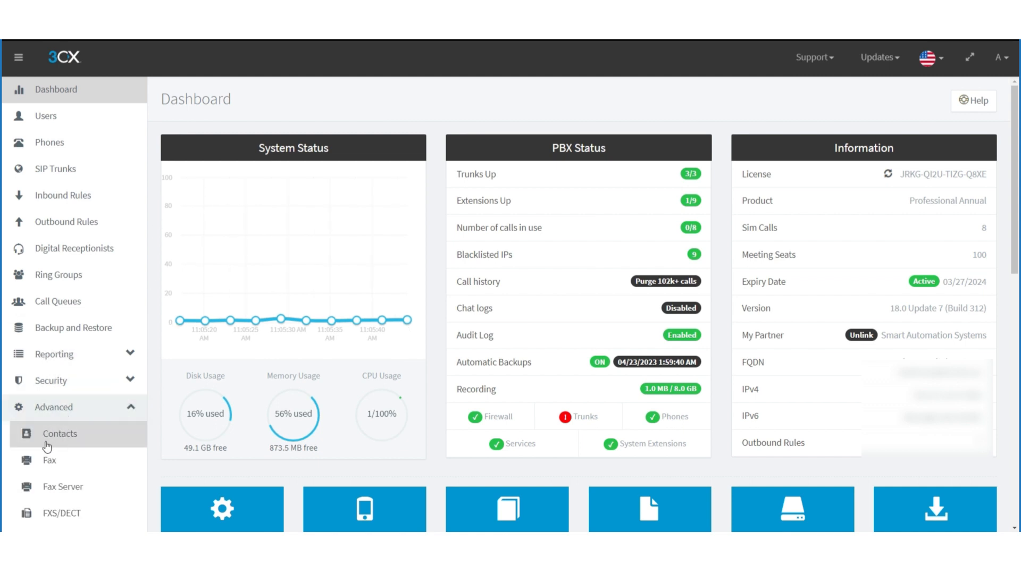
click(58, 434)
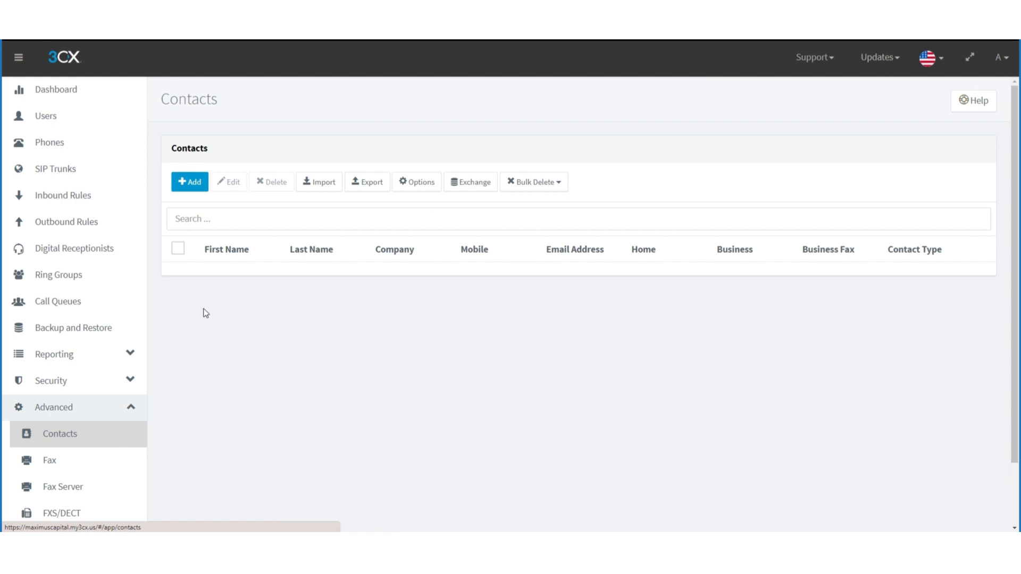
mouse_move(367, 182)
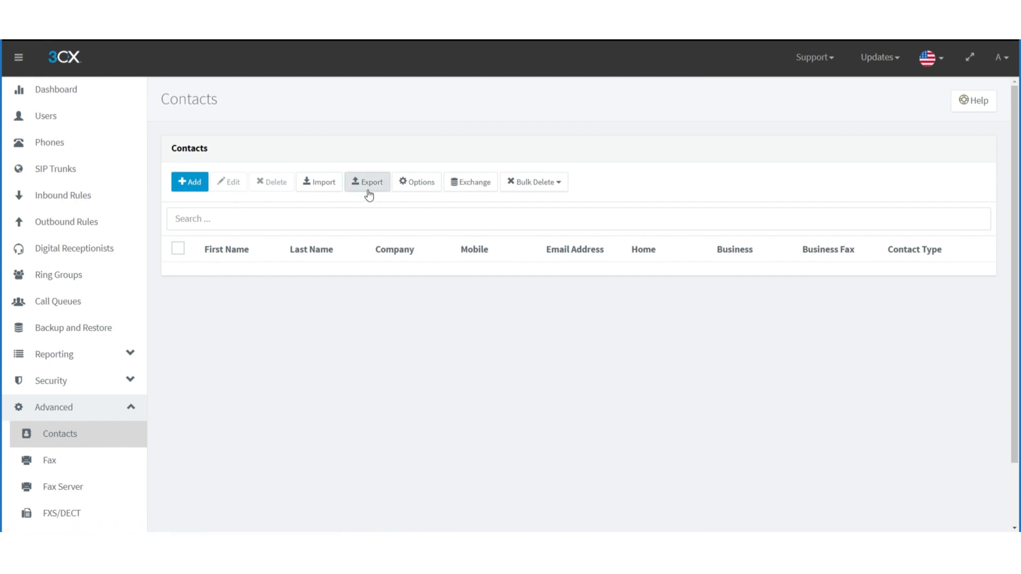
click(367, 182)
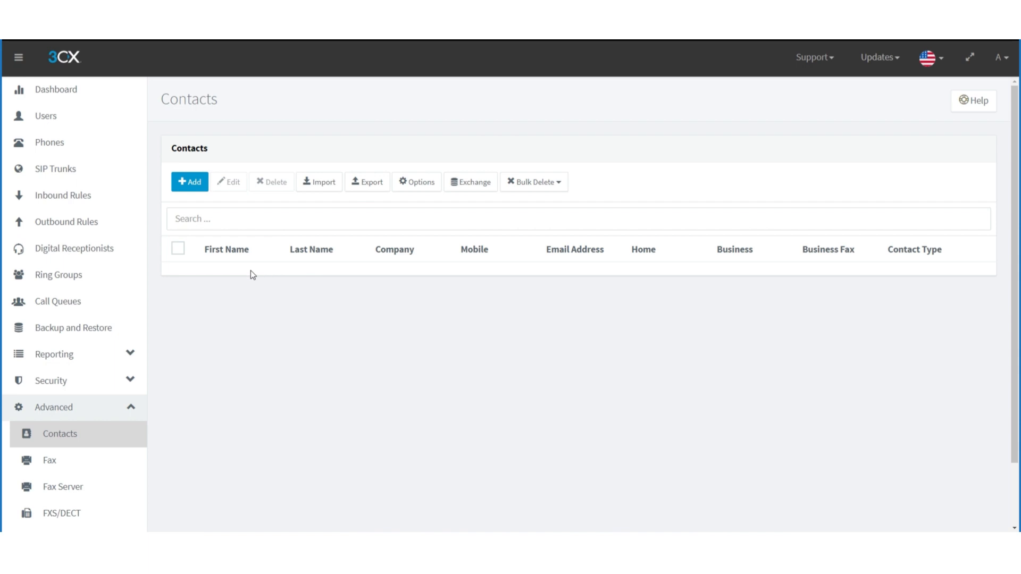
mouse_move(217, 272)
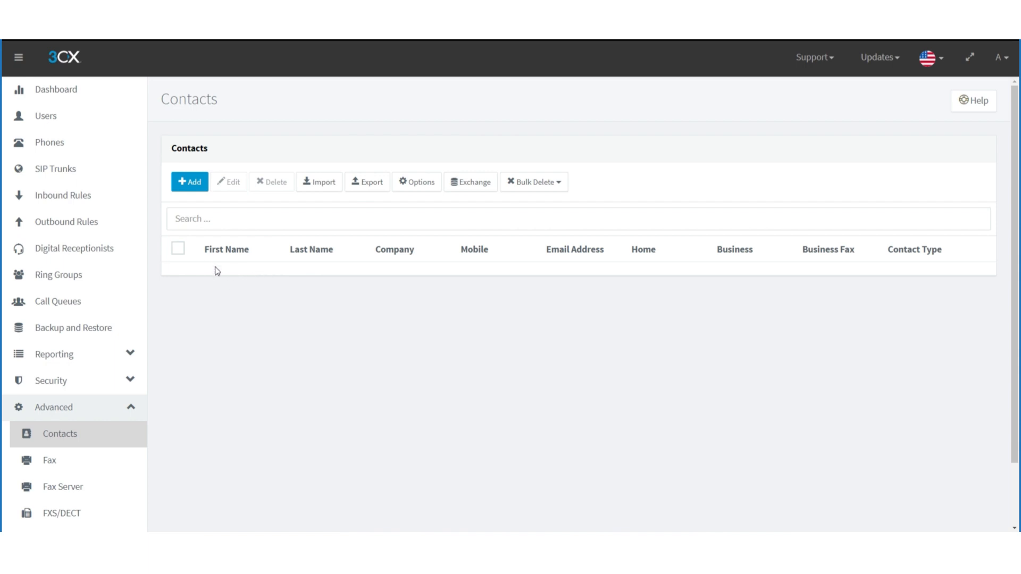
mouse_move(274, 297)
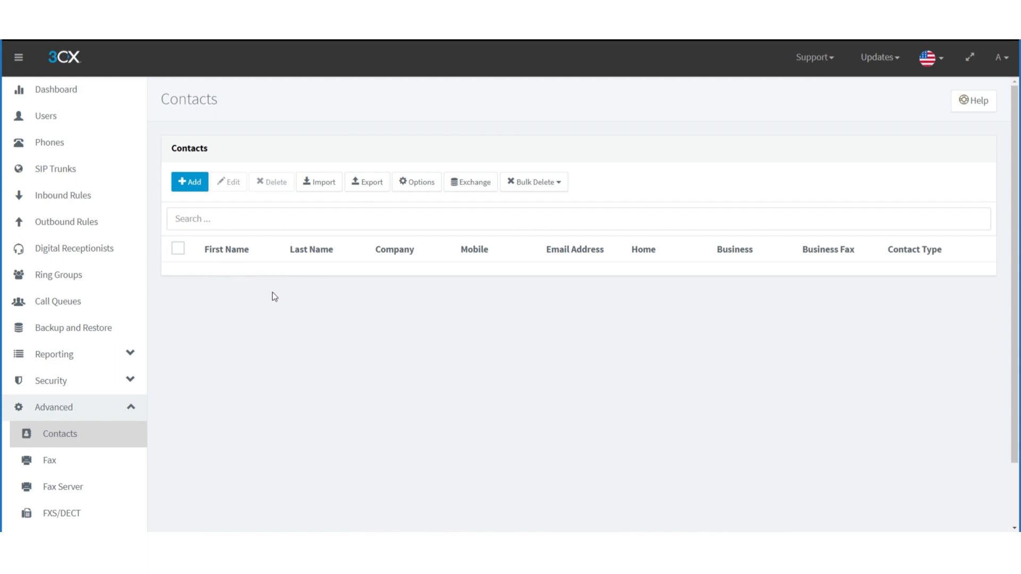
mouse_move(301, 313)
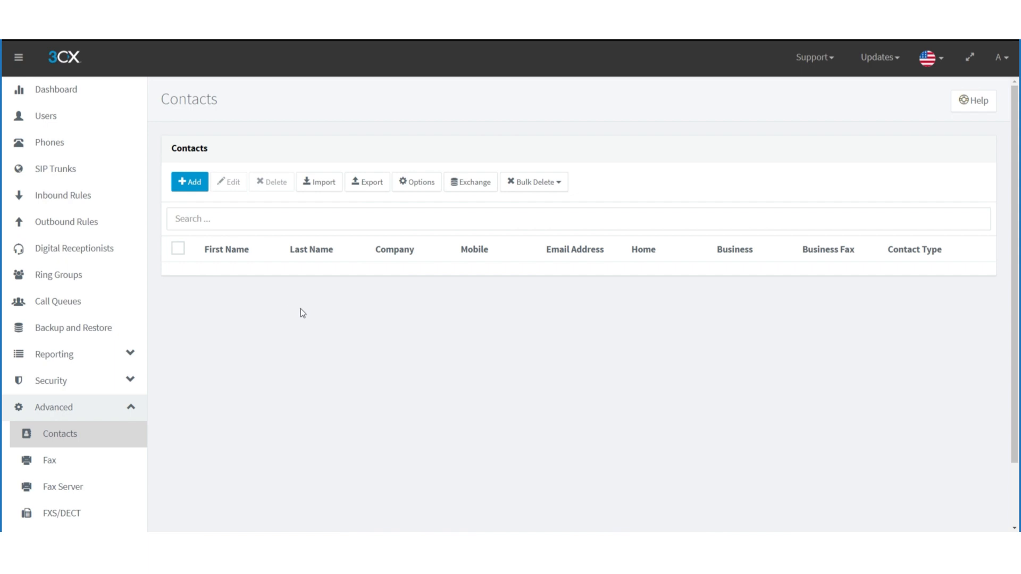
mouse_move(545, 274)
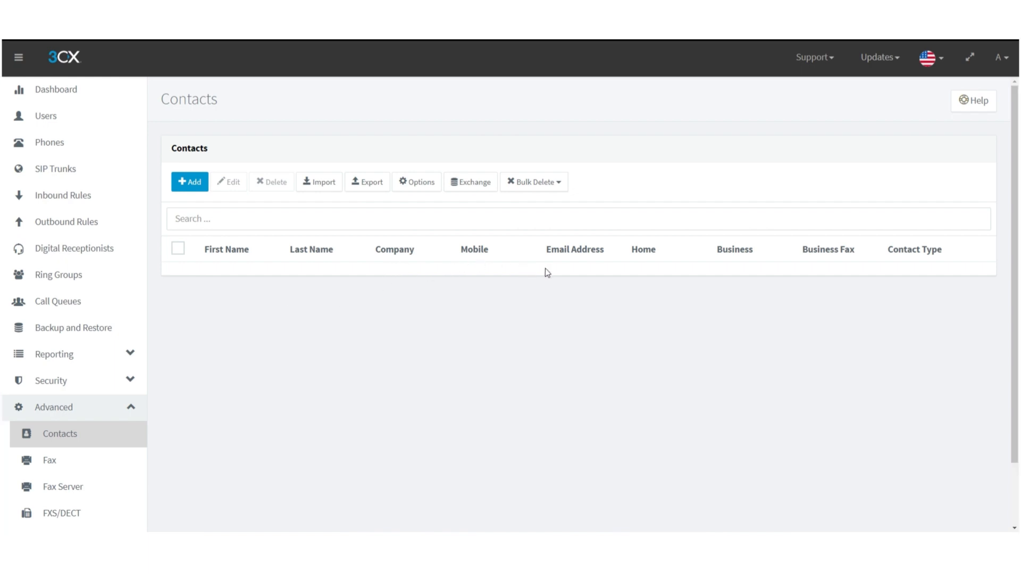
mouse_move(747, 267)
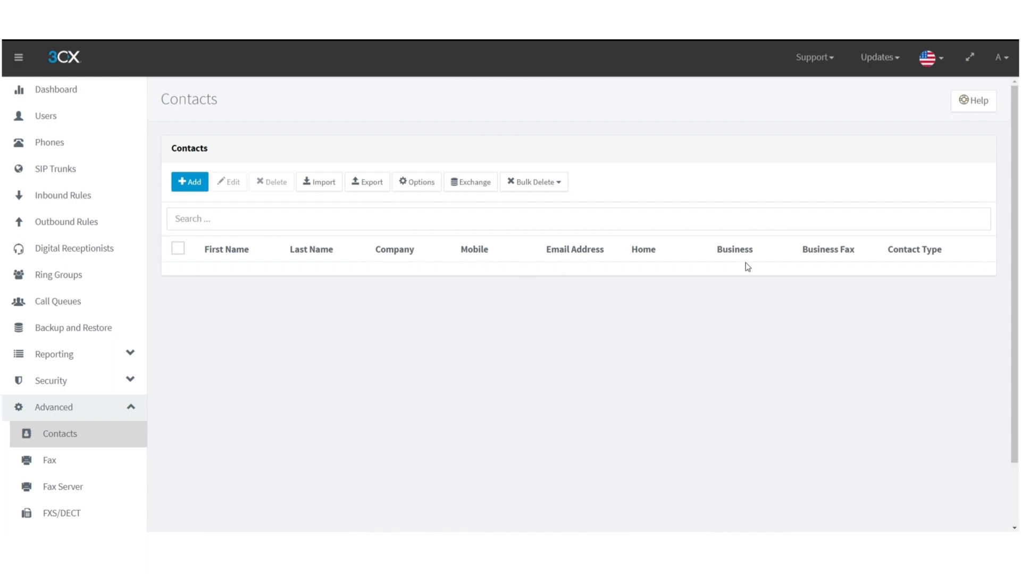
mouse_move(734, 257)
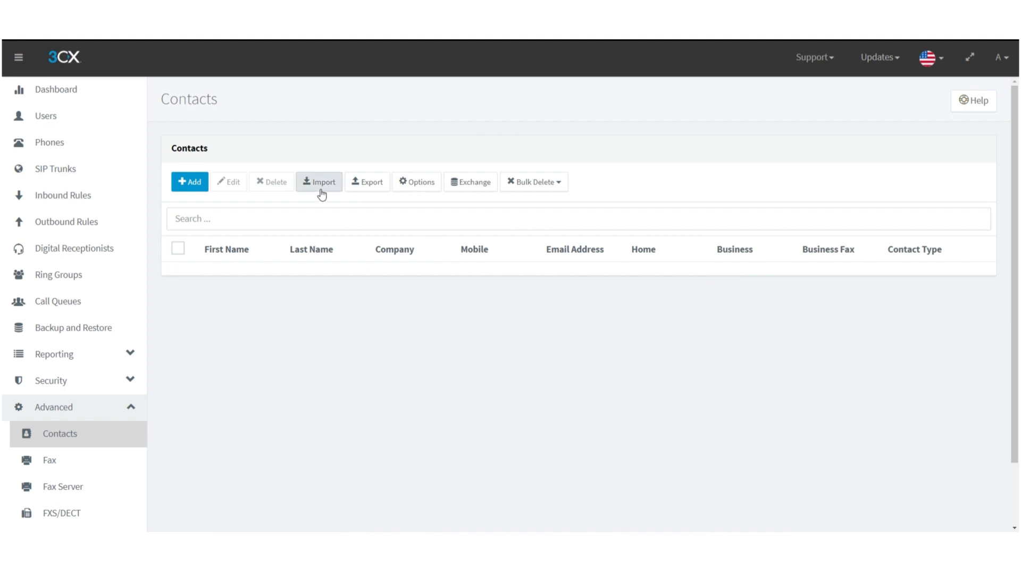
click(318, 182)
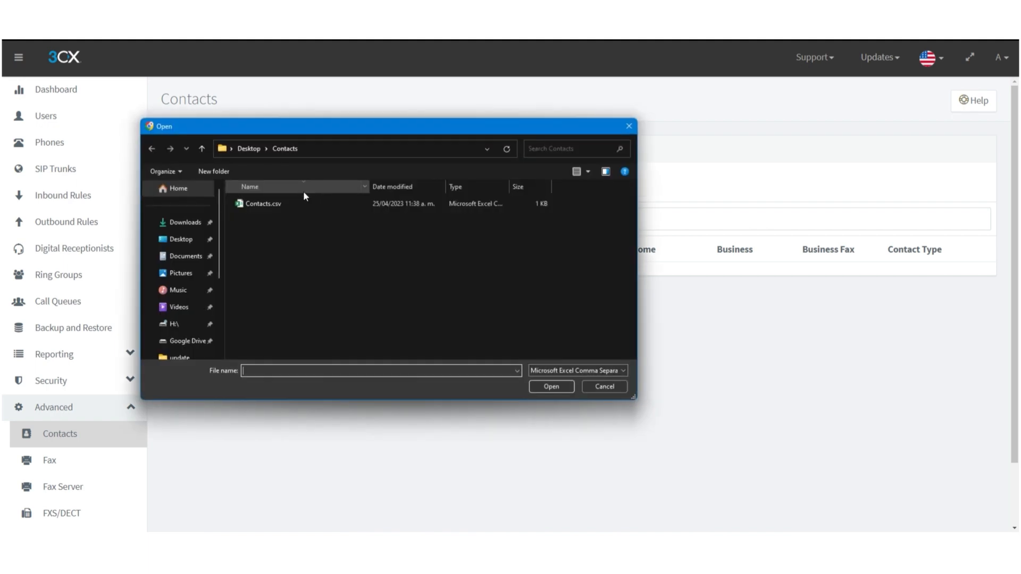
click(550, 386)
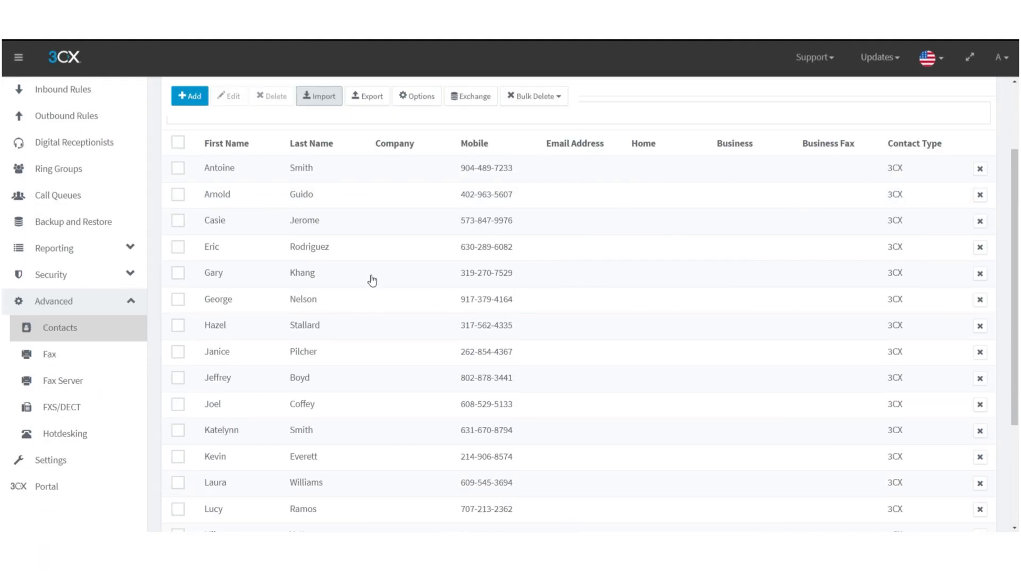
Scroll down through the imported contacts list to review names, mobile numbers and type
scroll(down, 3)
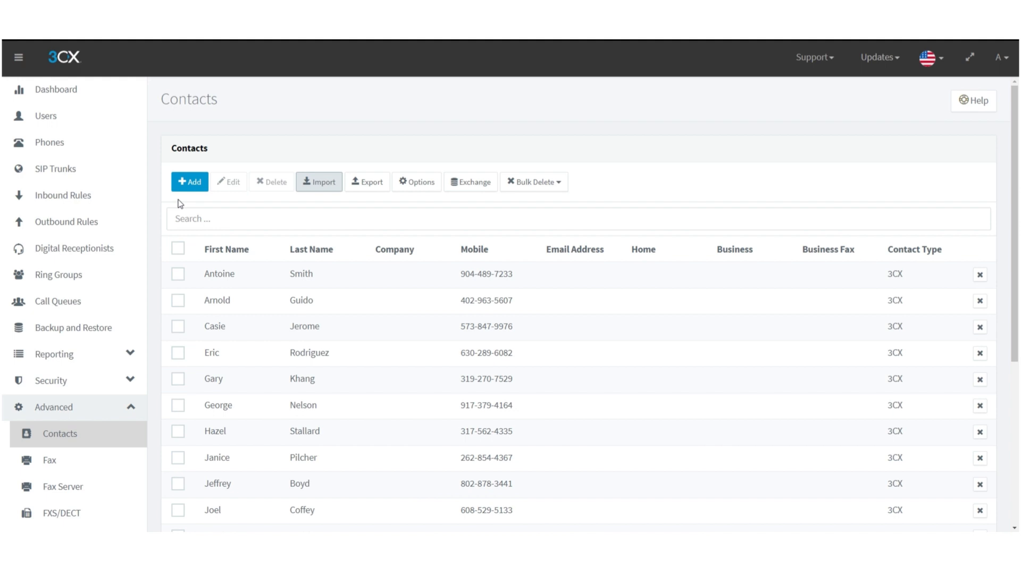
mouse_move(466, 208)
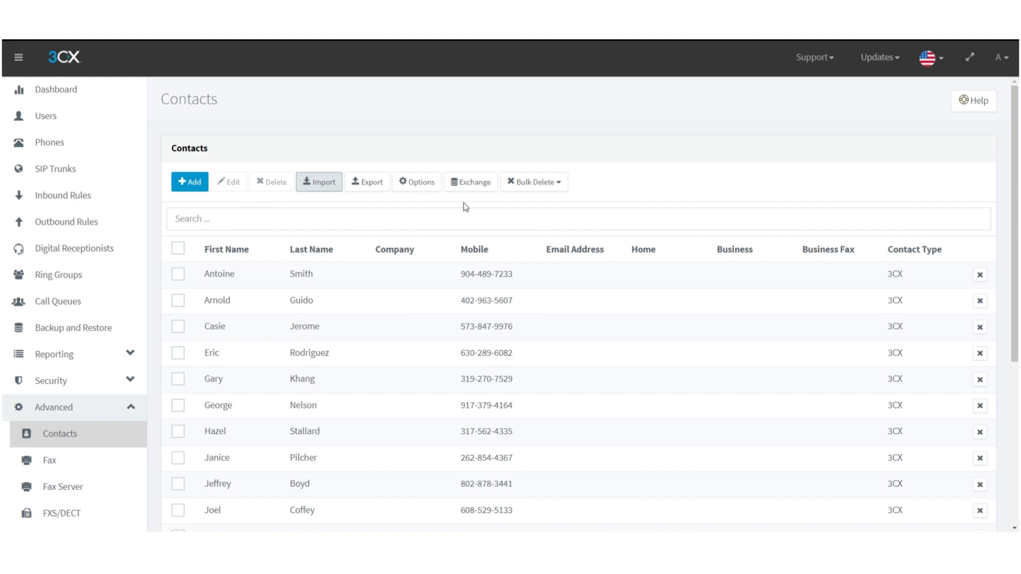
mouse_move(176, 204)
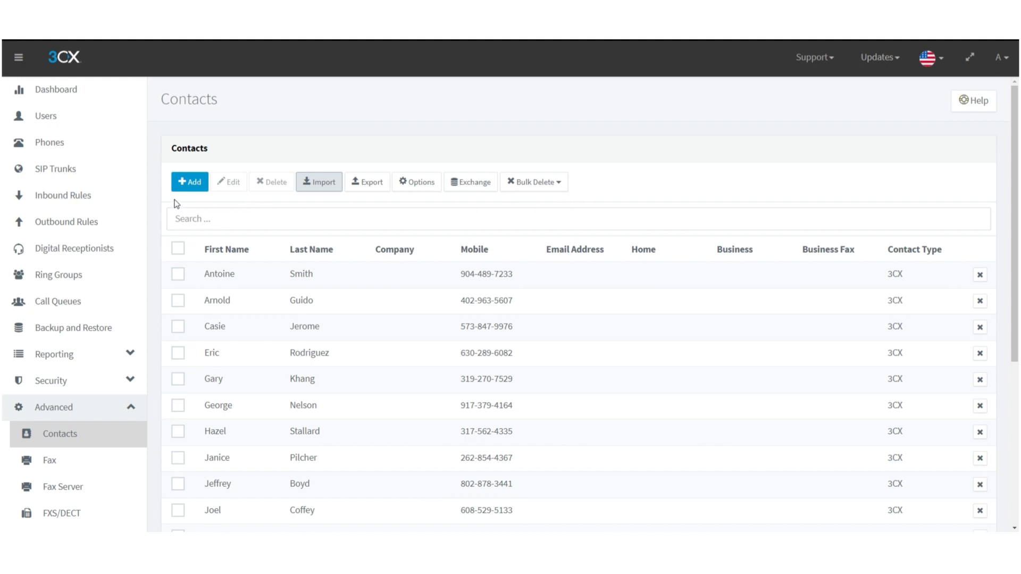
mouse_move(190, 204)
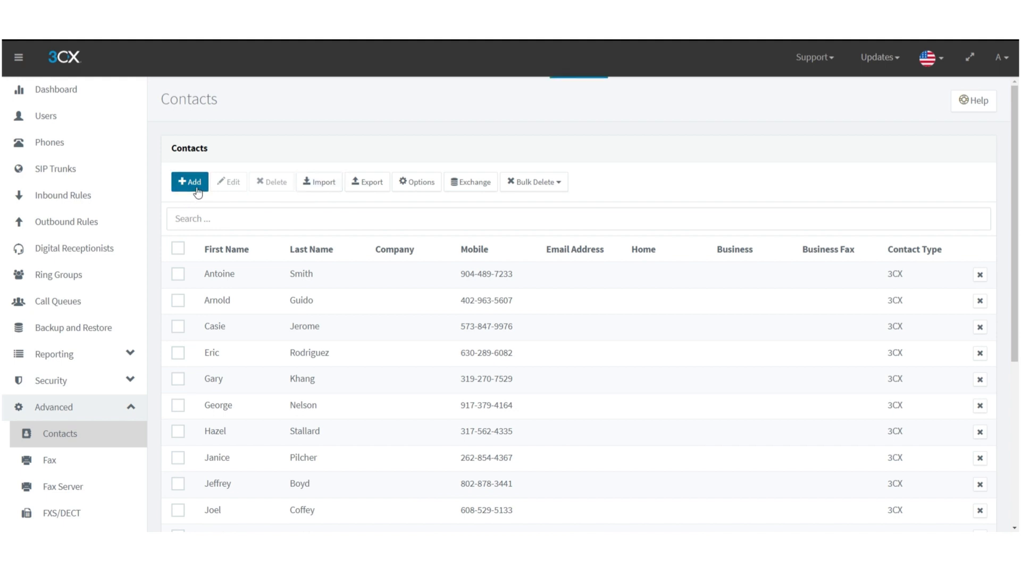
click(189, 182)
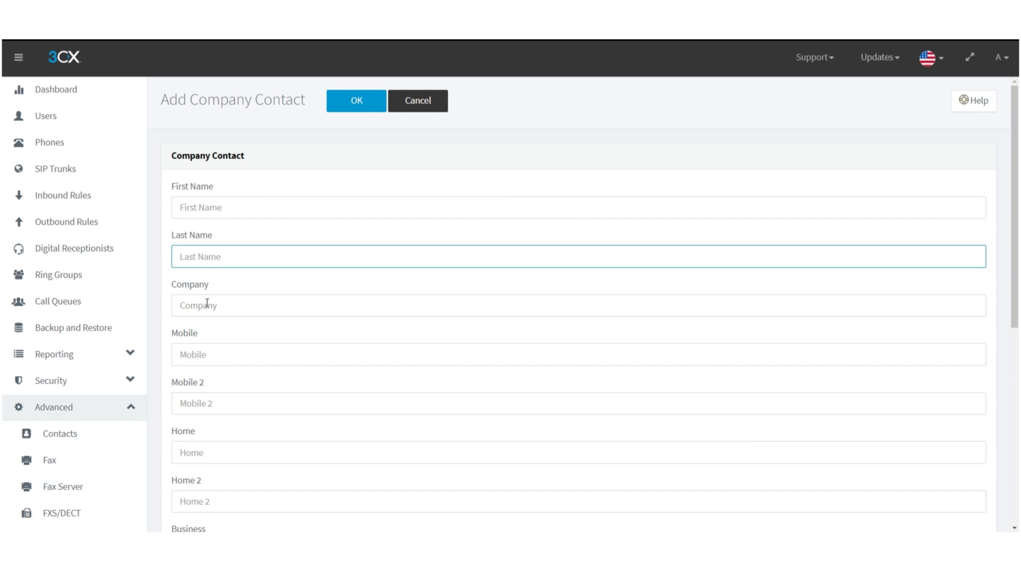
double_click(232, 100)
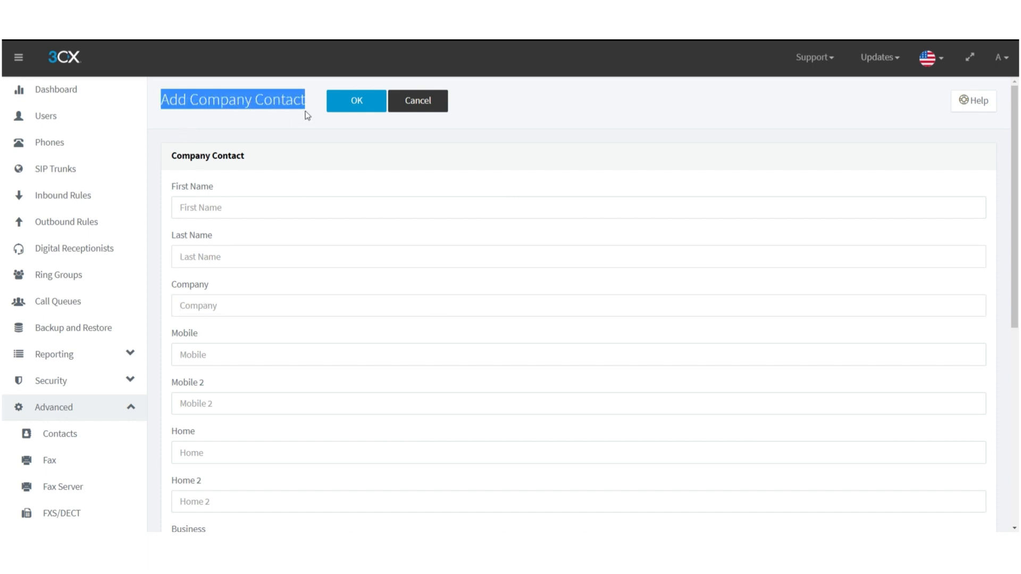
click(356, 100)
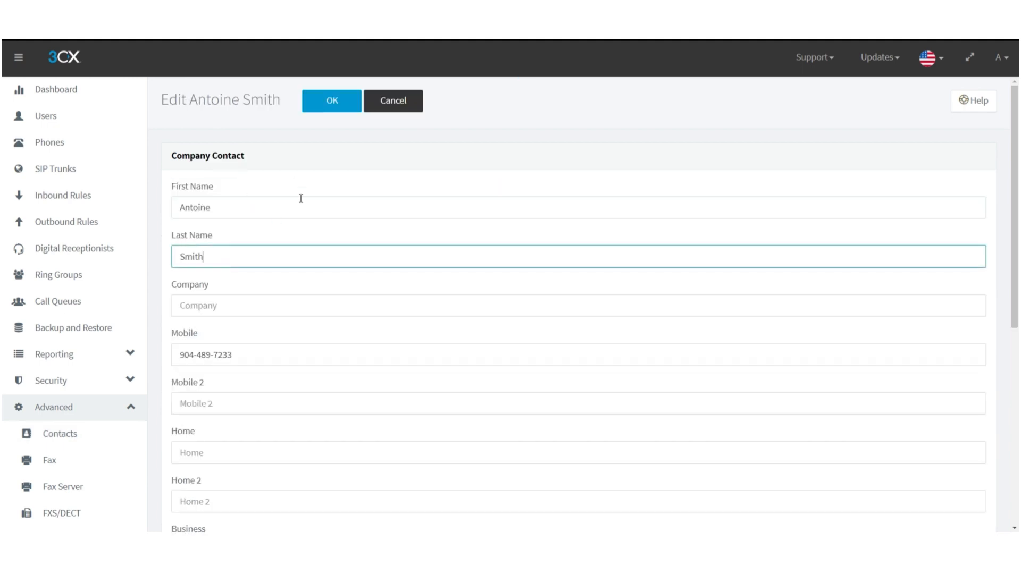
click(330, 100)
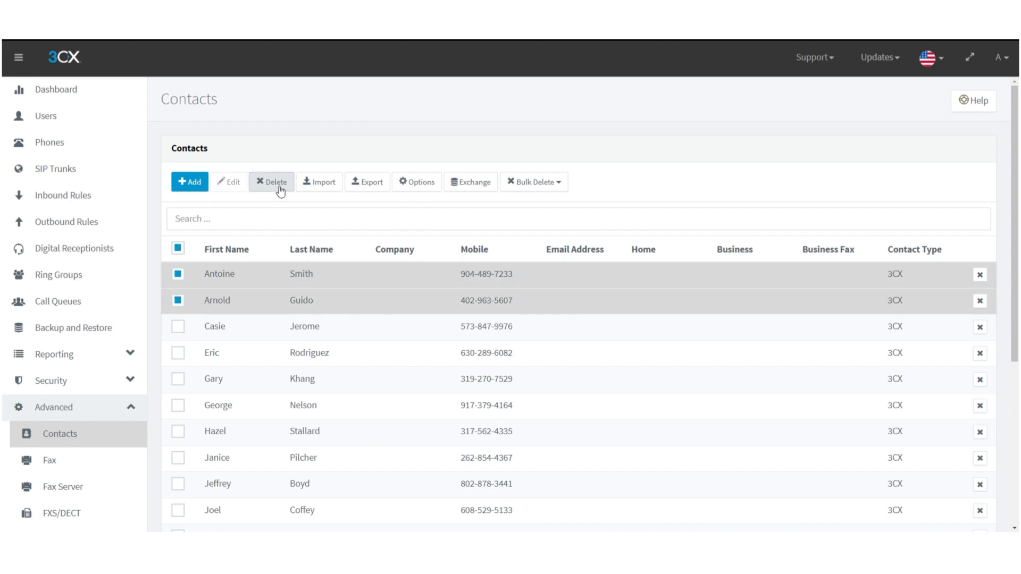
click(177, 249)
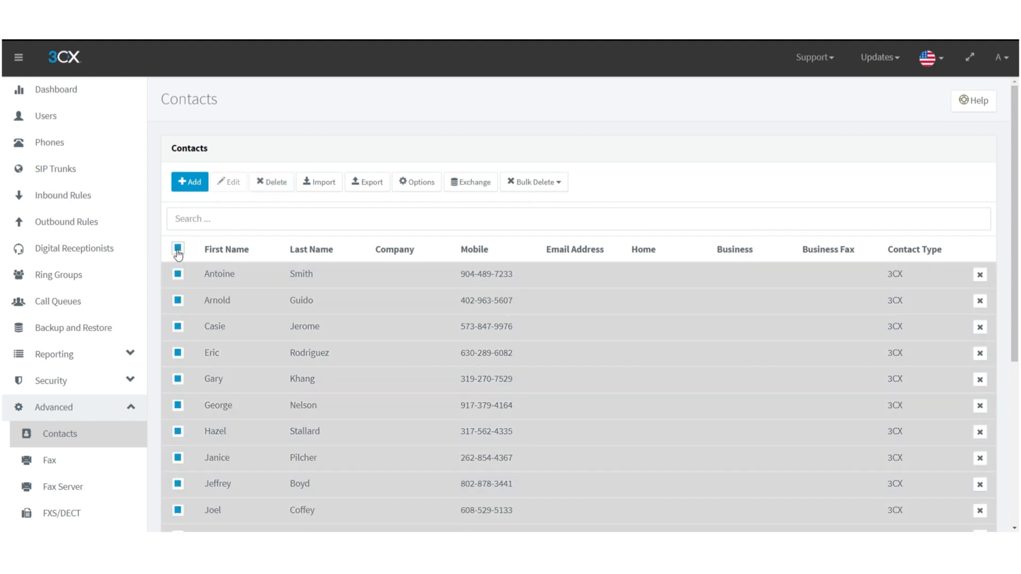
click(178, 249)
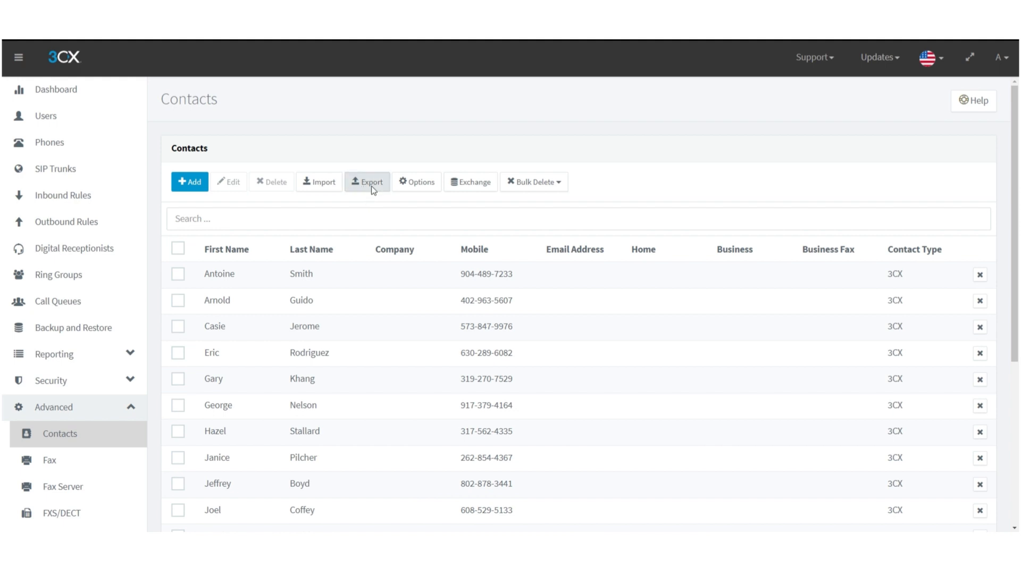
click(367, 182)
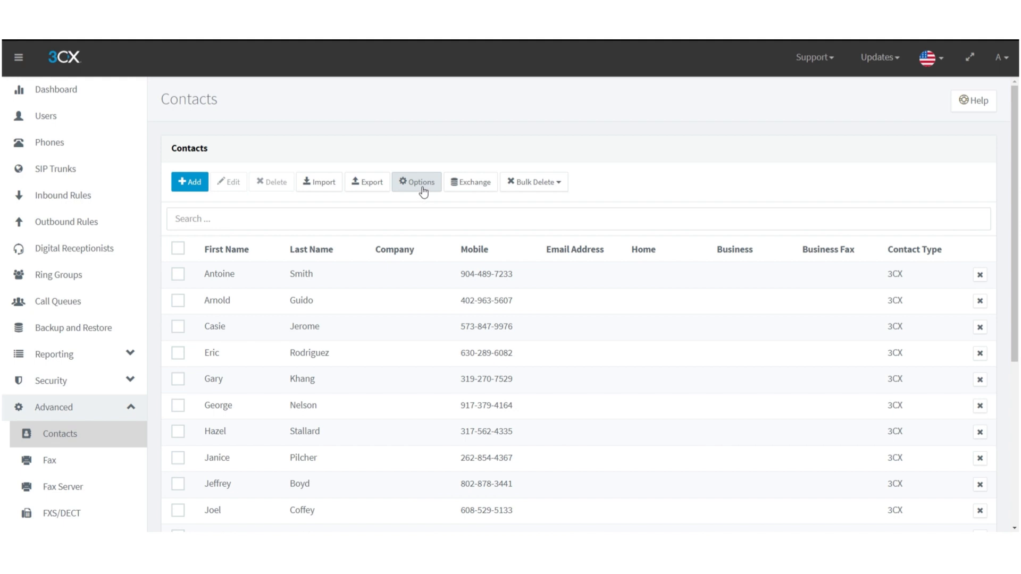
click(416, 182)
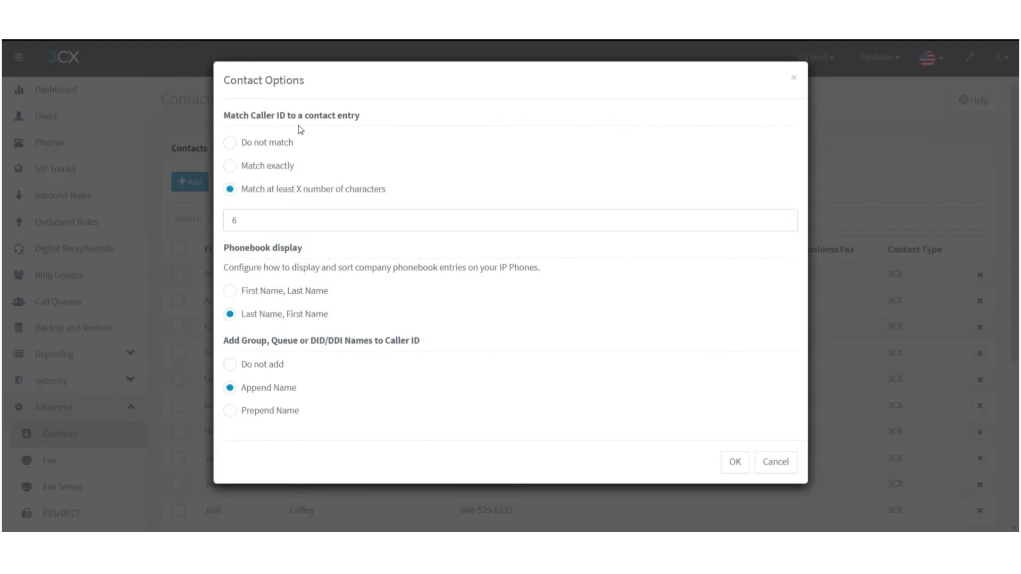
double_click(236, 115)
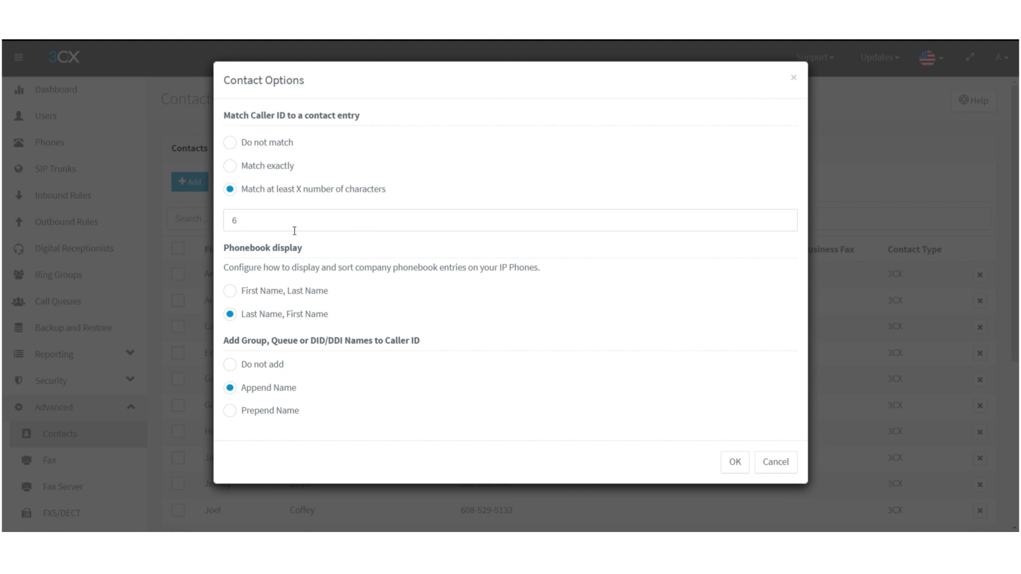
mouse_move(419, 353)
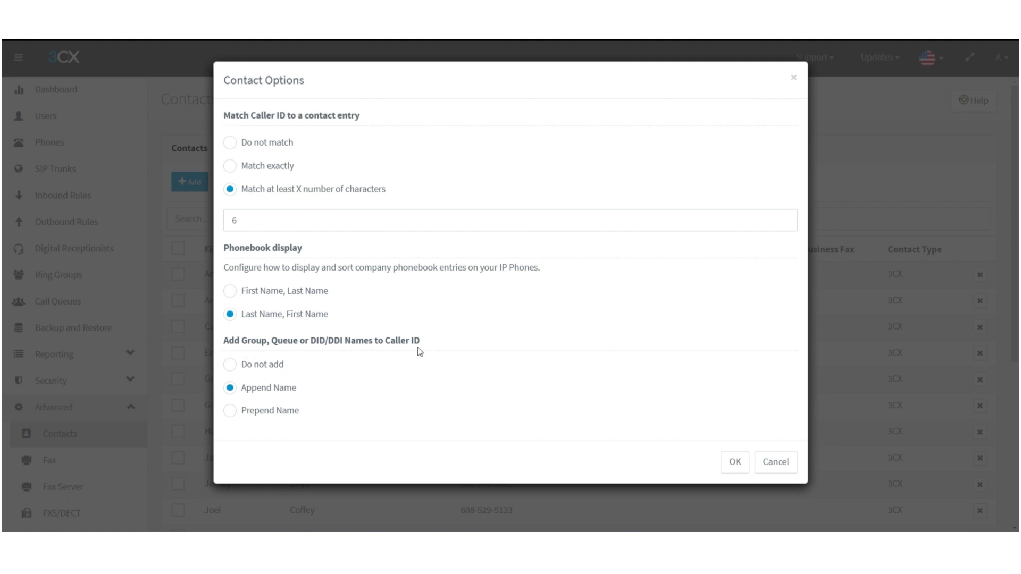
mouse_move(776, 462)
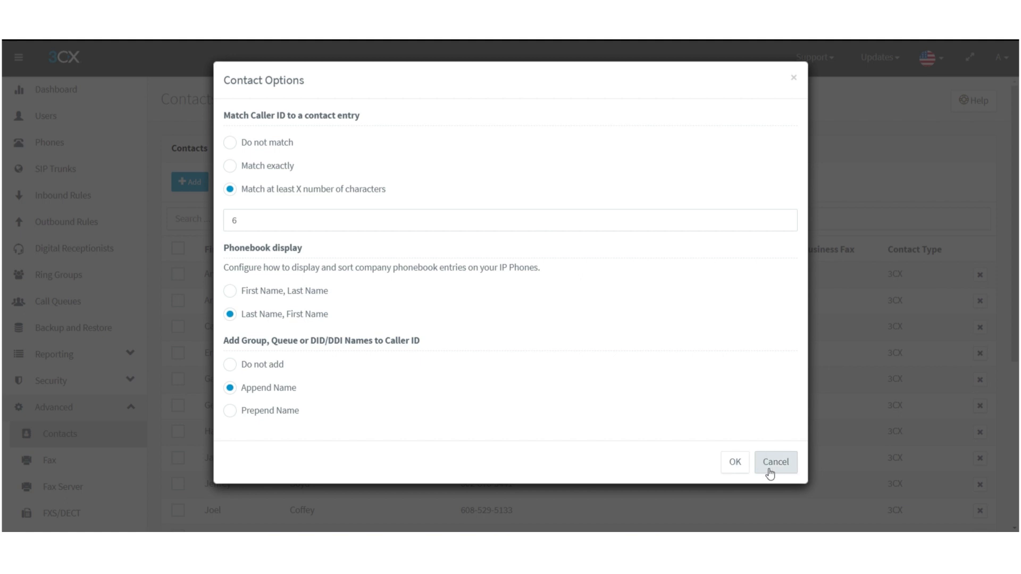
click(776, 461)
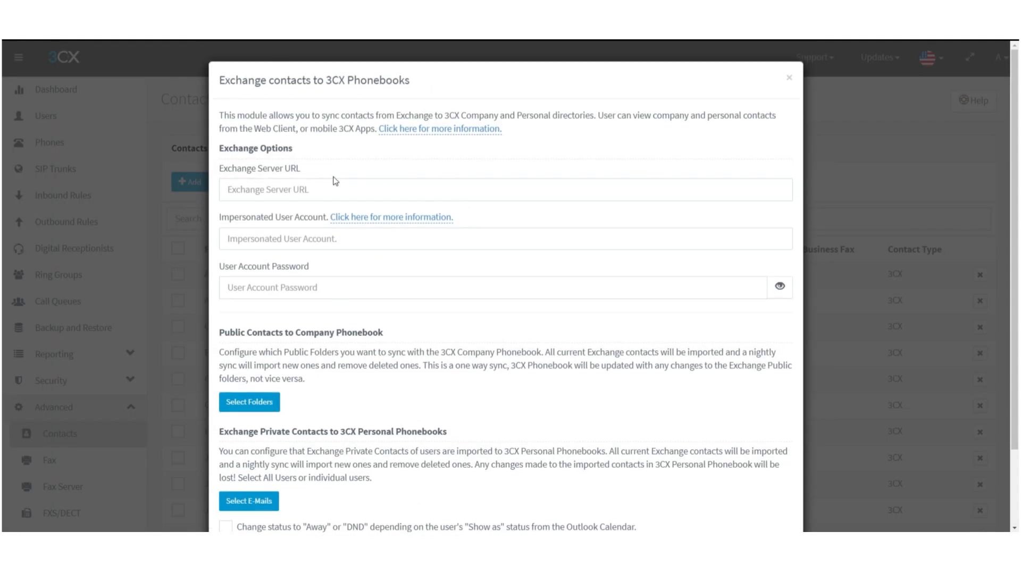
Scroll through the Exchange contacts to 3CX Phonebooks sync options with server URL, account and password
scroll(down, 3)
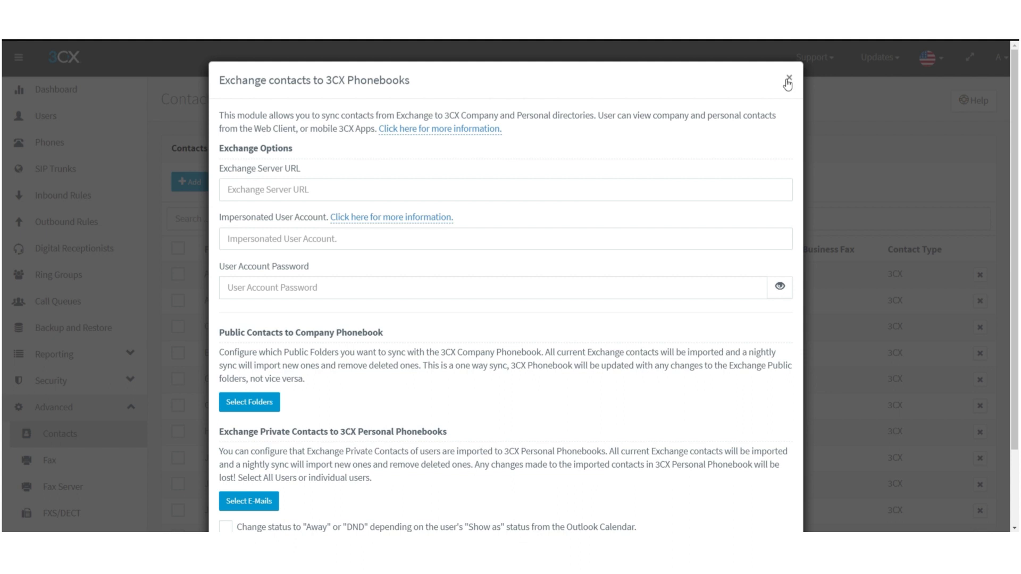
mouse_move(652, 175)
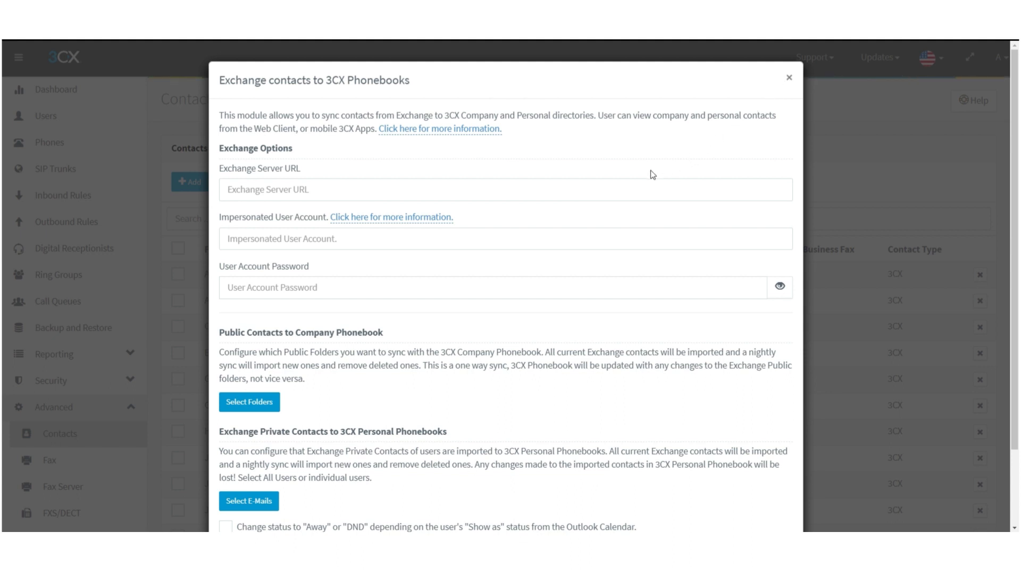
mouse_move(788, 85)
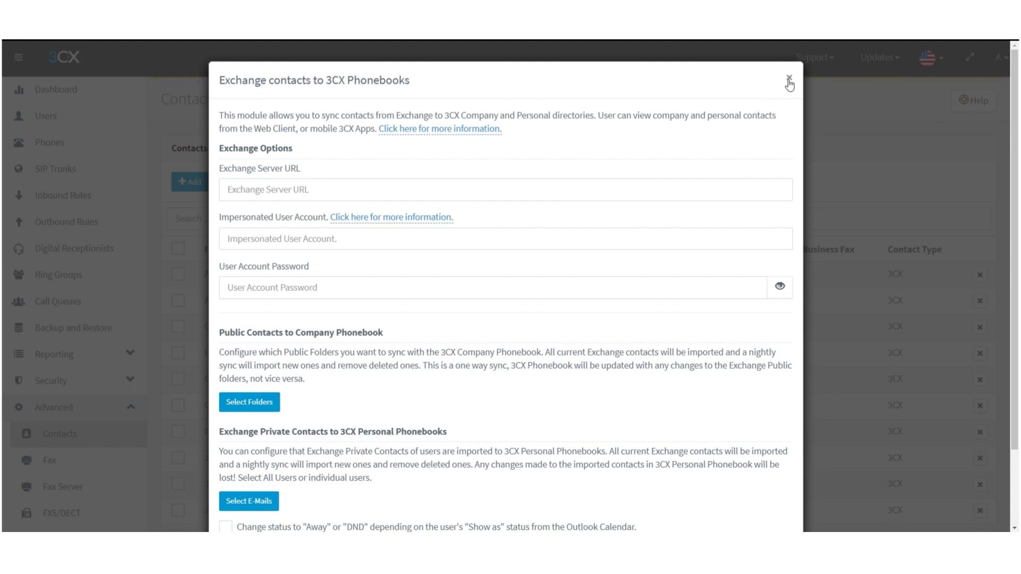